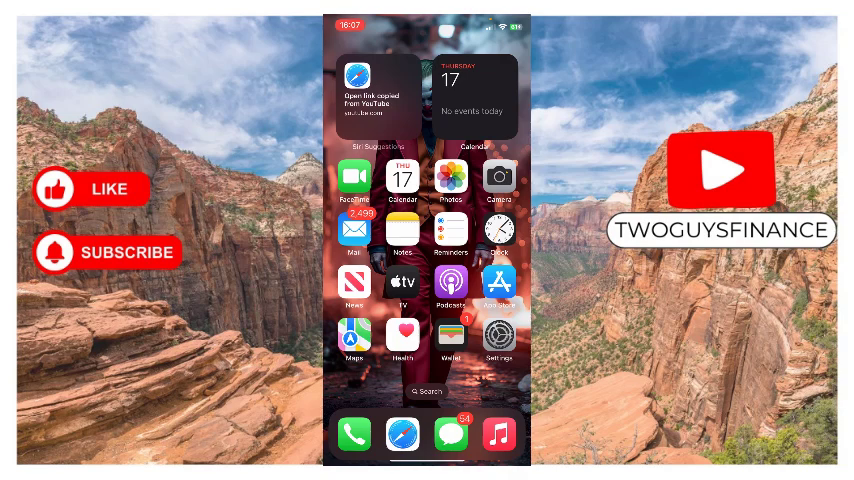
- Launch Settings from the home screen to reach the Control Center page
click(496, 336)
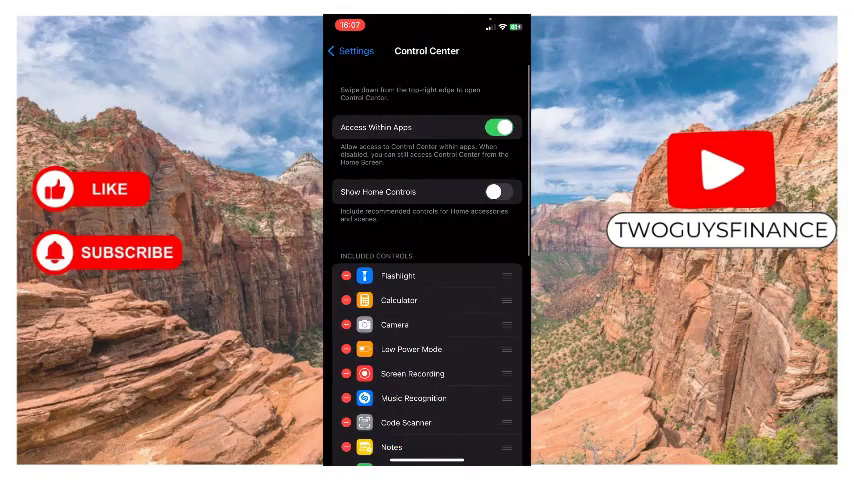
scroll(down, 3)
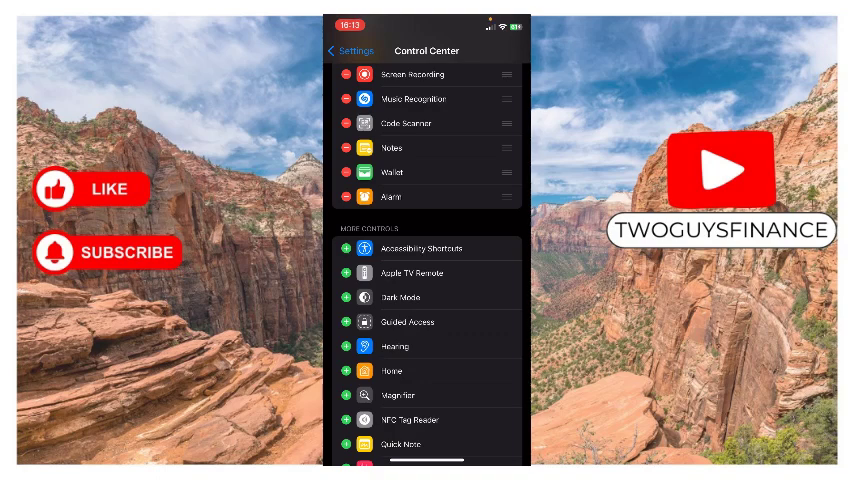
scroll(down, 3)
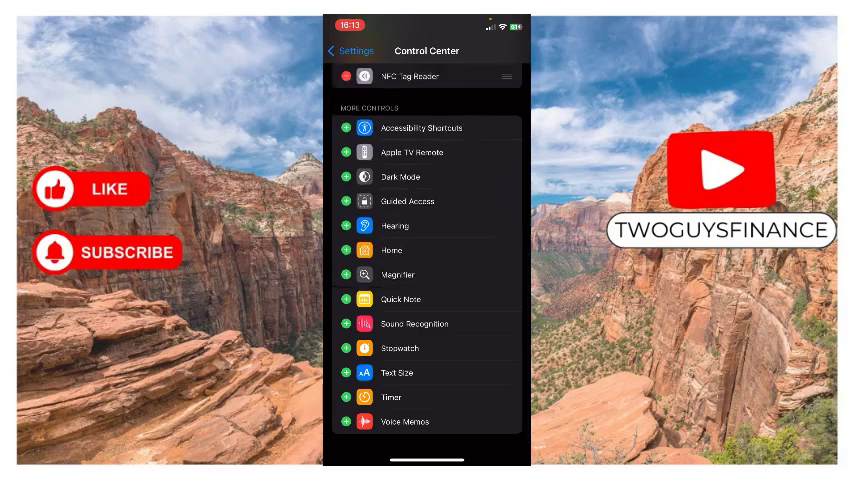
scroll(down, 3)
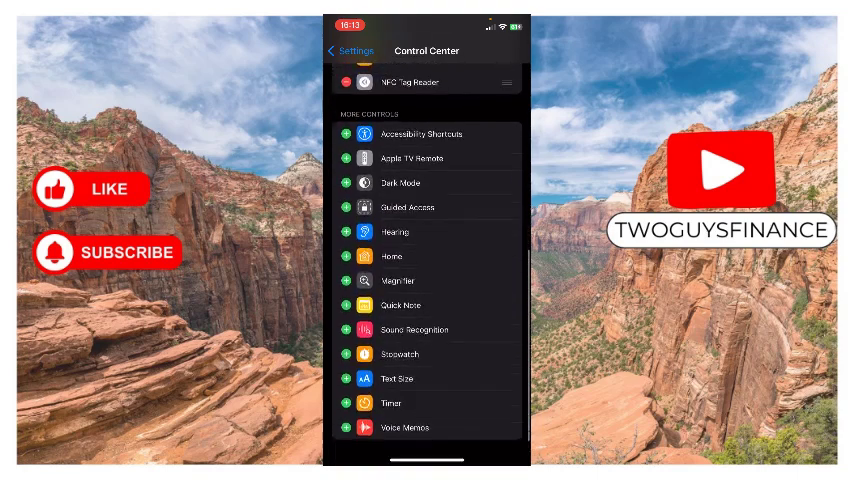
- Scroll to More Controls and move Dark Mode into the Included Controls list
scroll(down, 3)
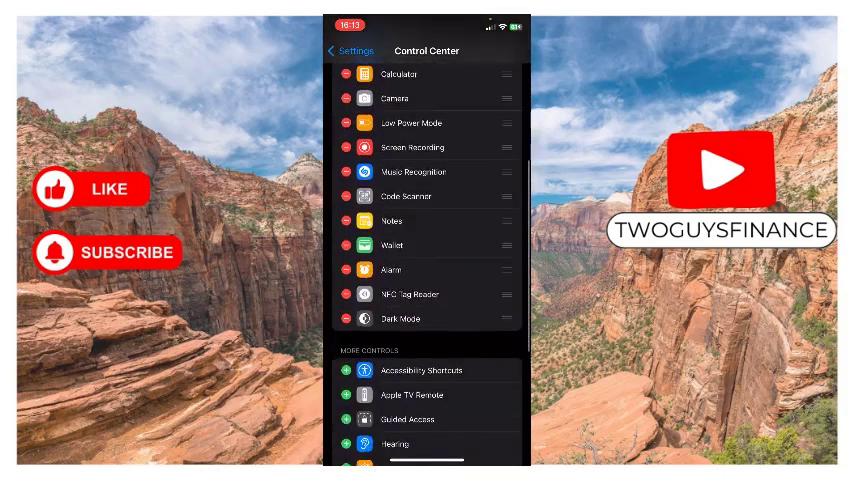
scroll(down, 3)
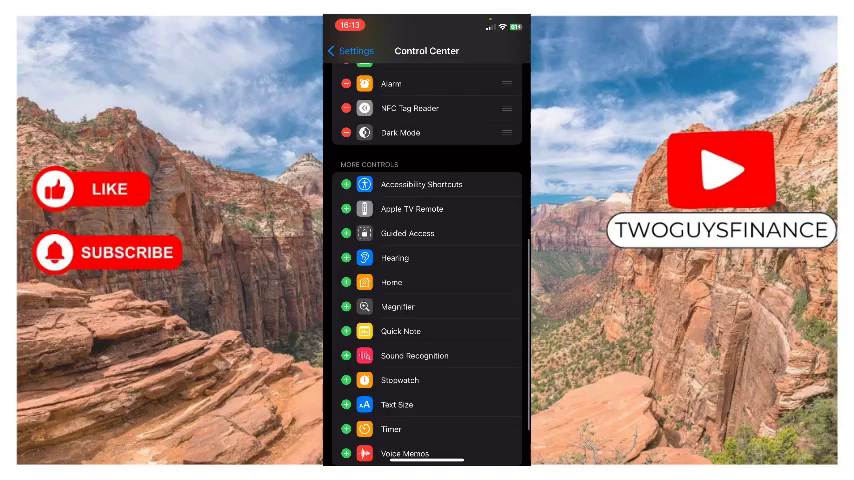